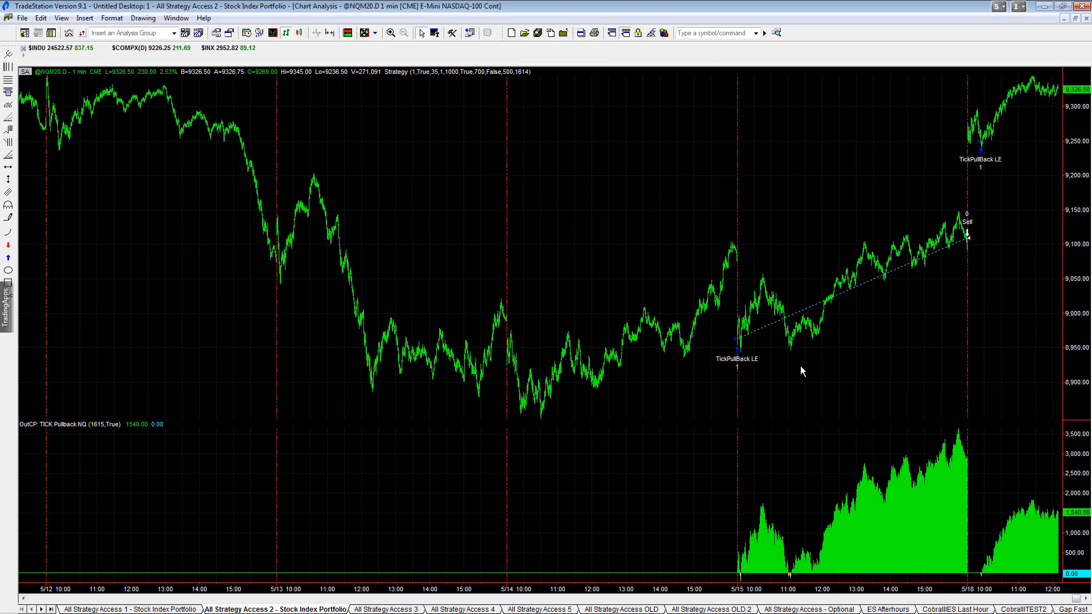
pyautogui.moveTo(701, 253)
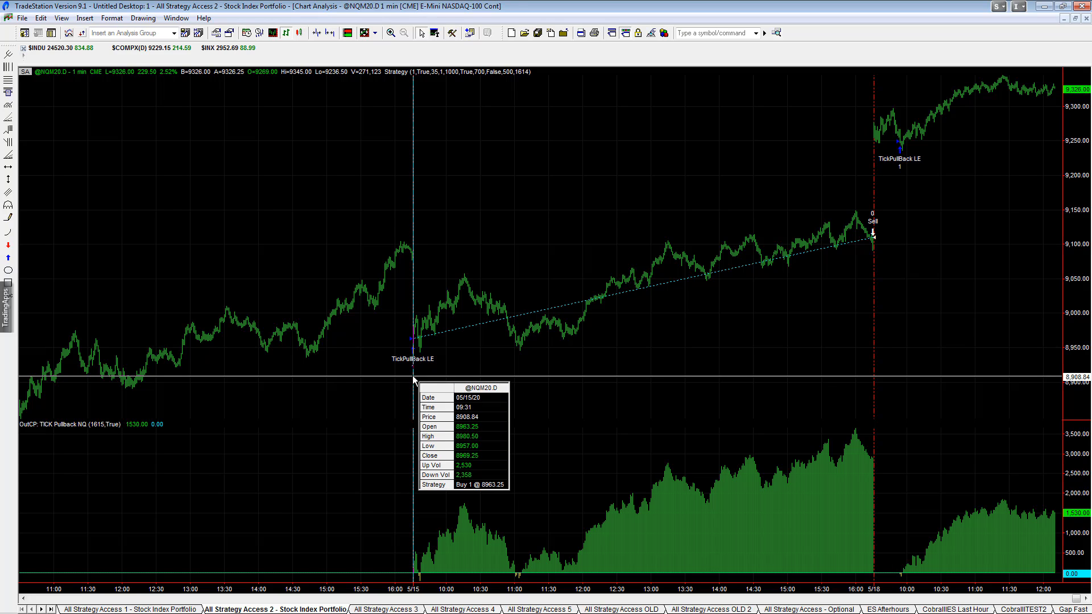
pyautogui.moveTo(526, 383)
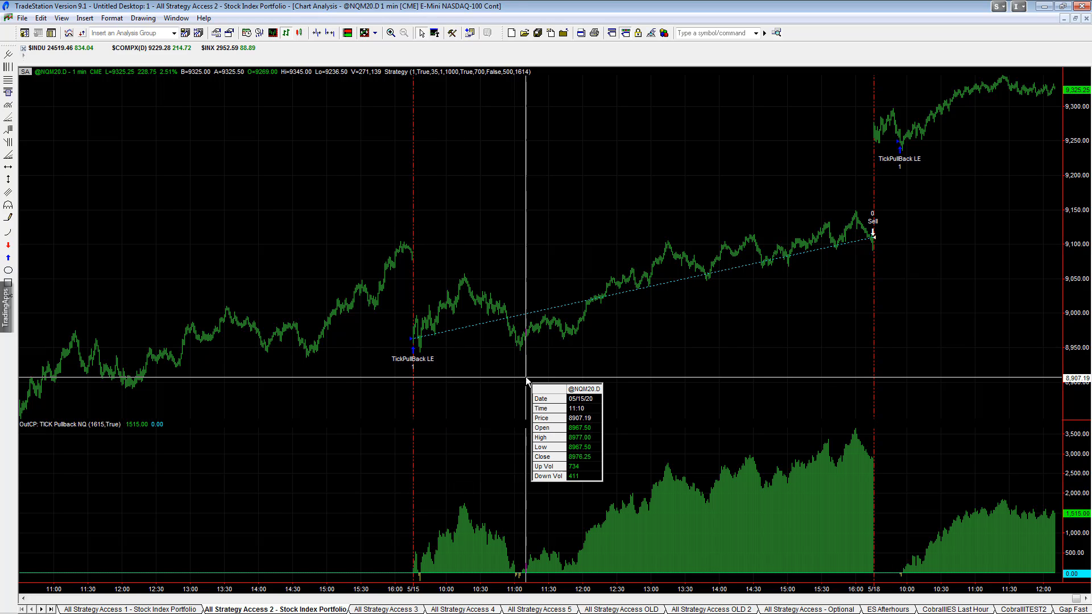
pyautogui.moveTo(517, 352)
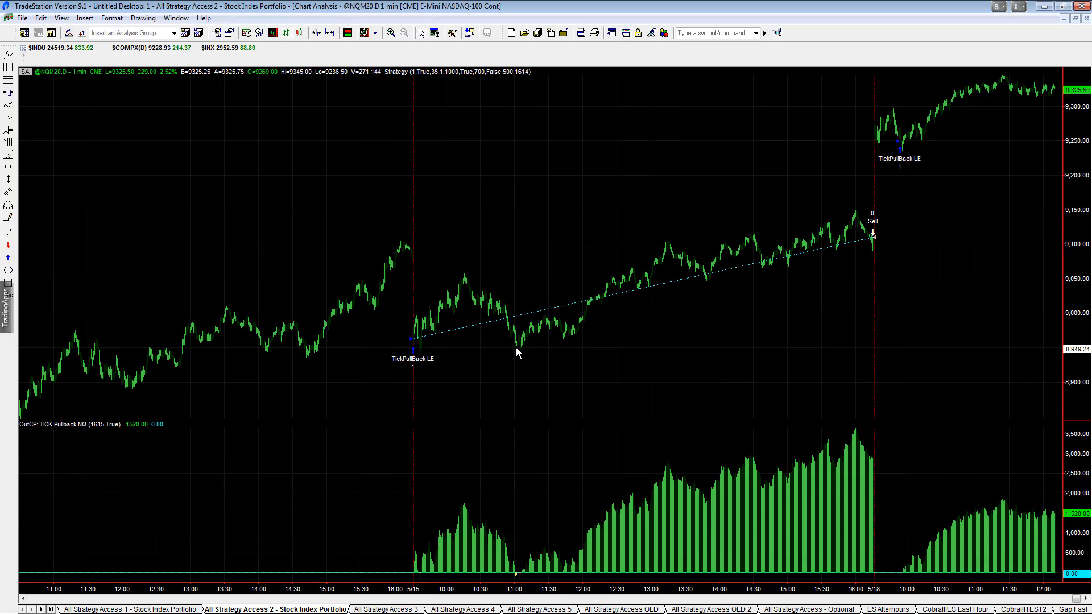
pyautogui.moveTo(873, 480)
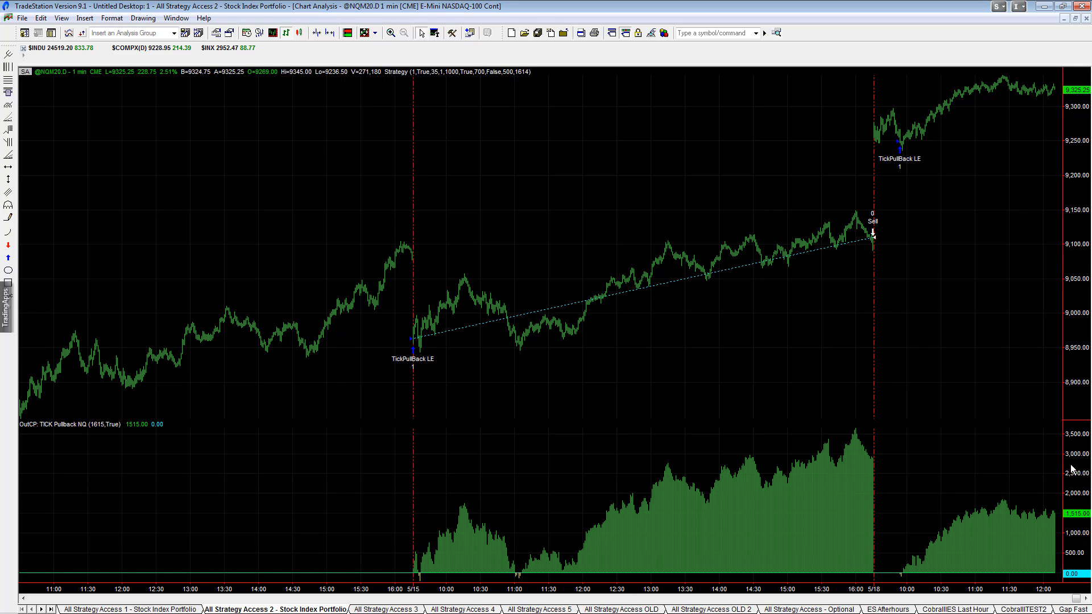
pyautogui.moveTo(907, 183)
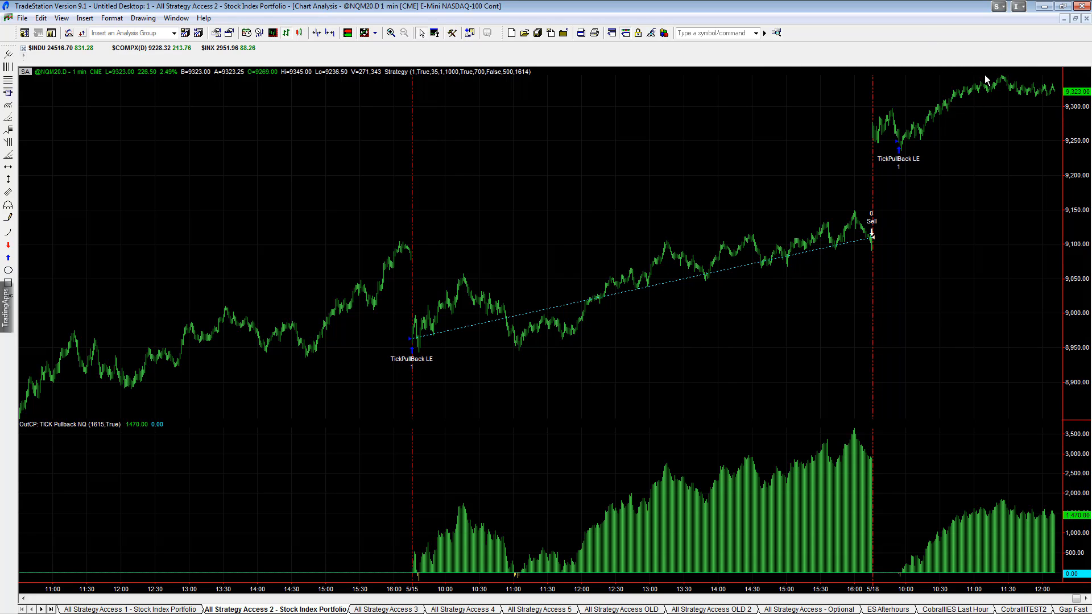
pyautogui.moveTo(924, 132)
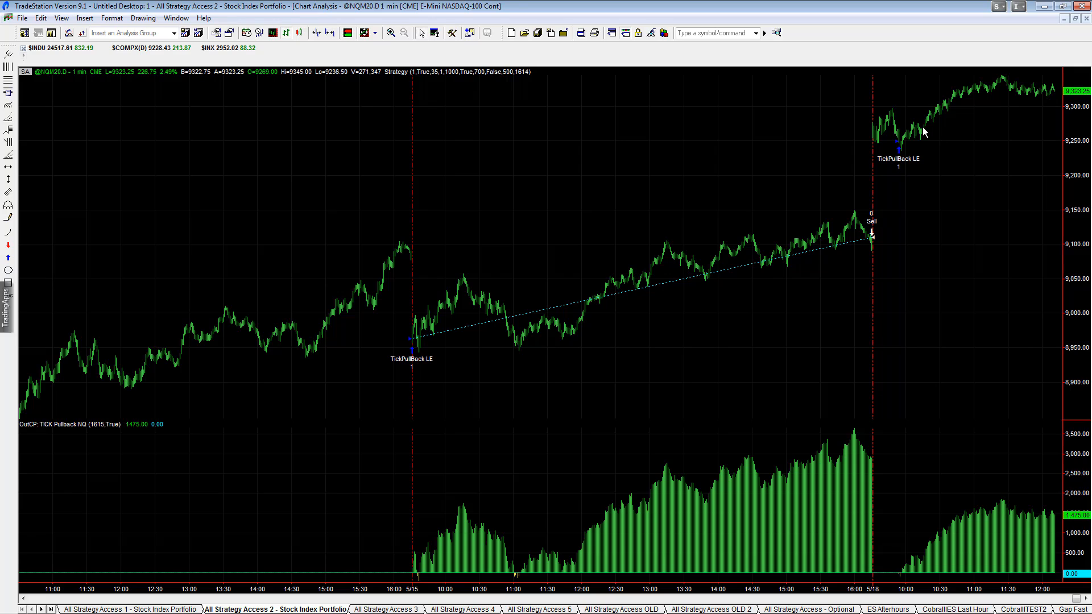
pyautogui.moveTo(894, 181)
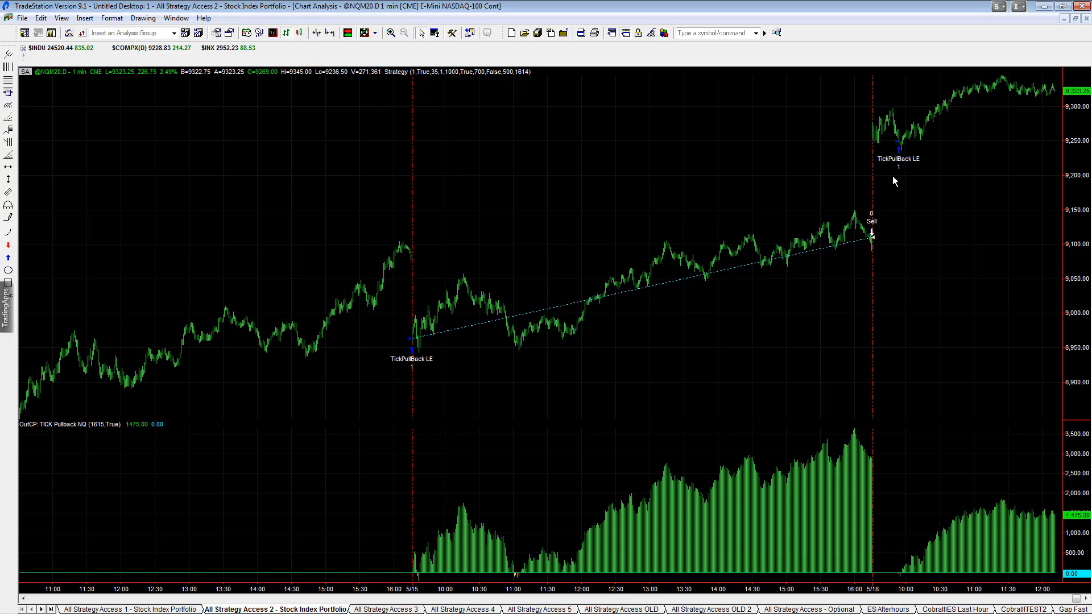
pyautogui.moveTo(888, 101)
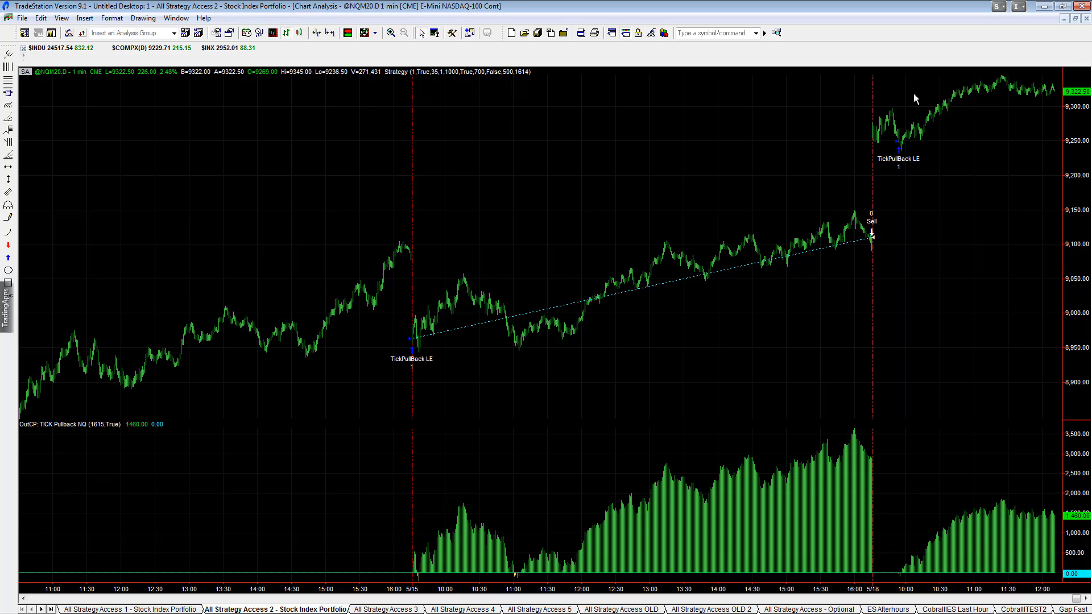
pyautogui.moveTo(967, 382)
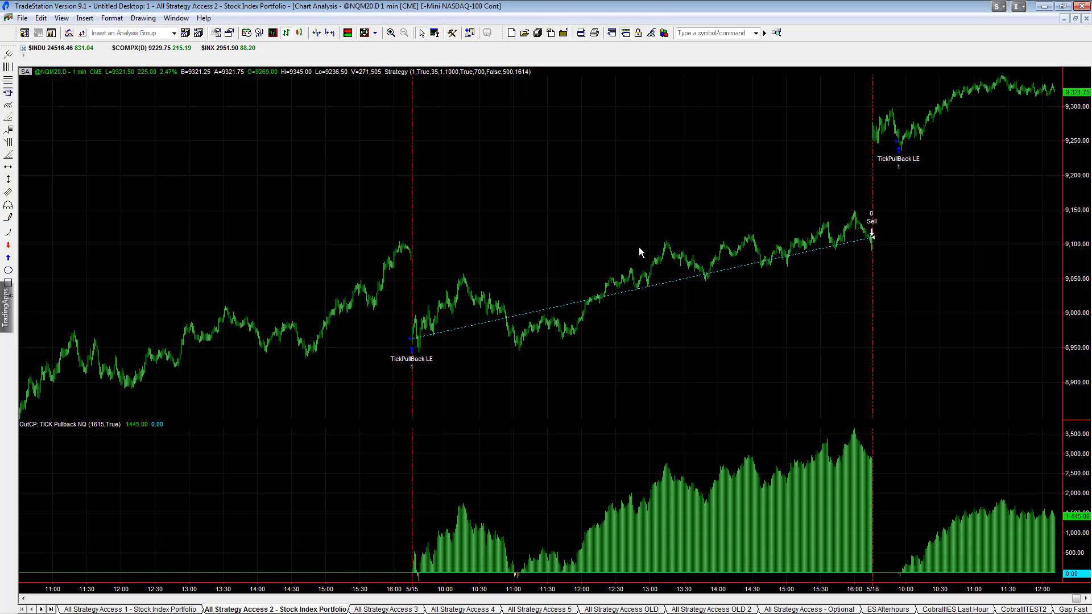
pyautogui.moveTo(948, 164)
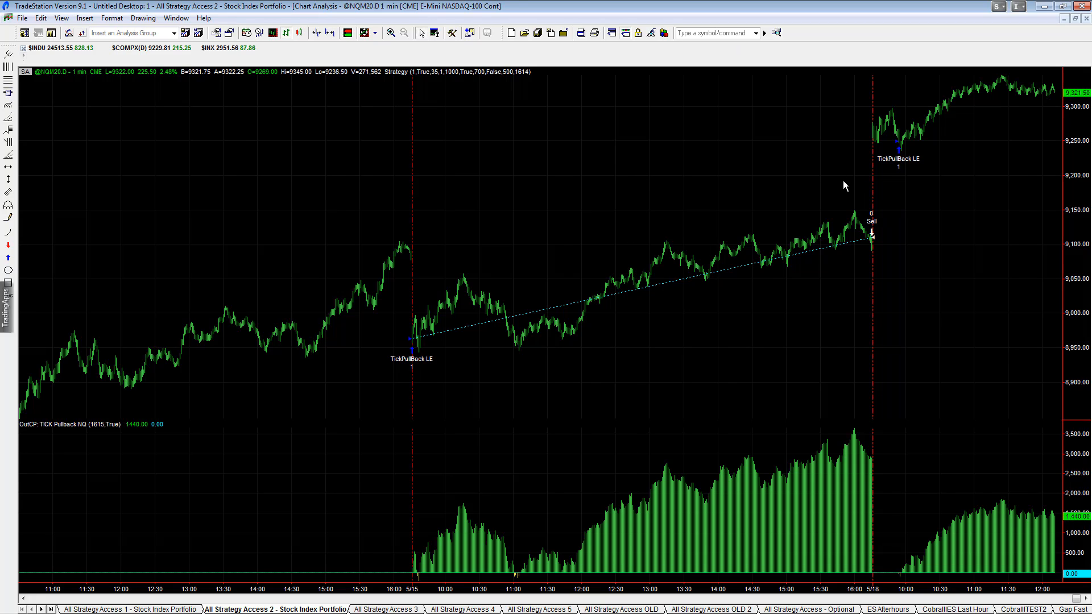
pyautogui.moveTo(492, 76)
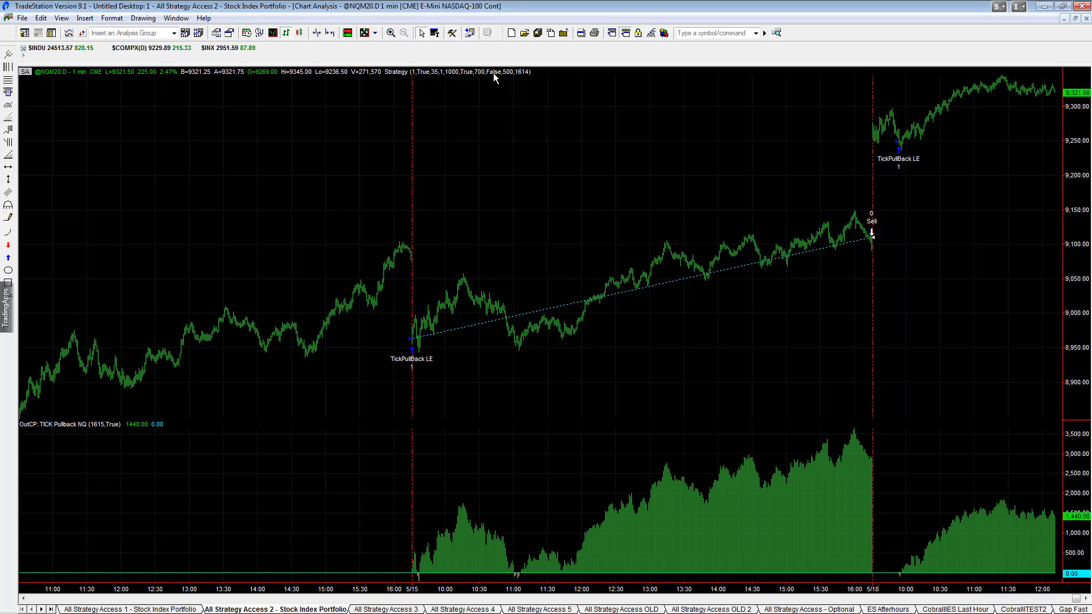
pyautogui.moveTo(796, 145)
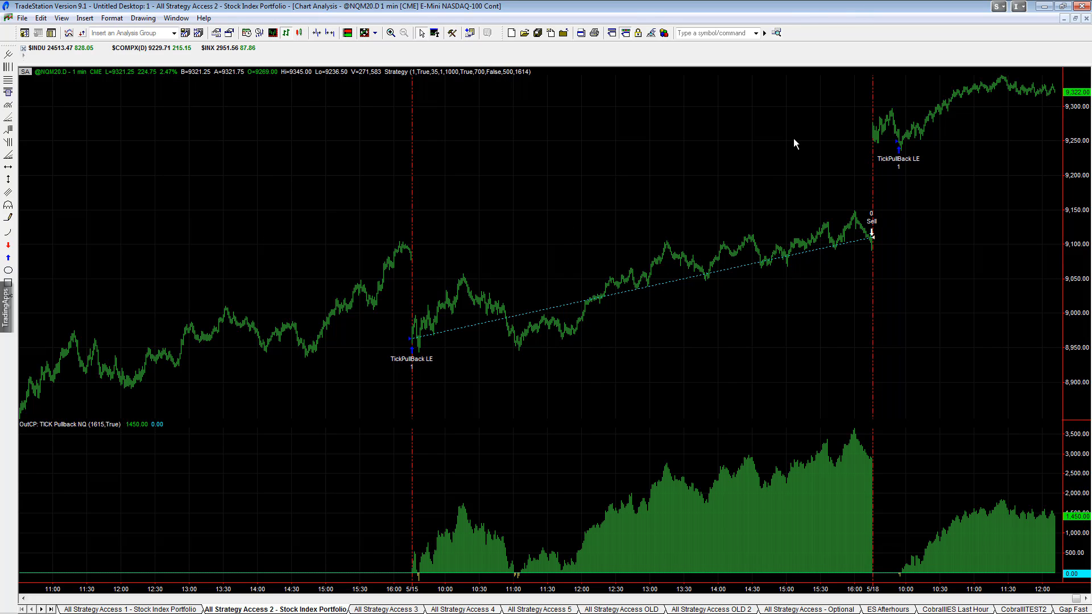
pyautogui.moveTo(519, 148)
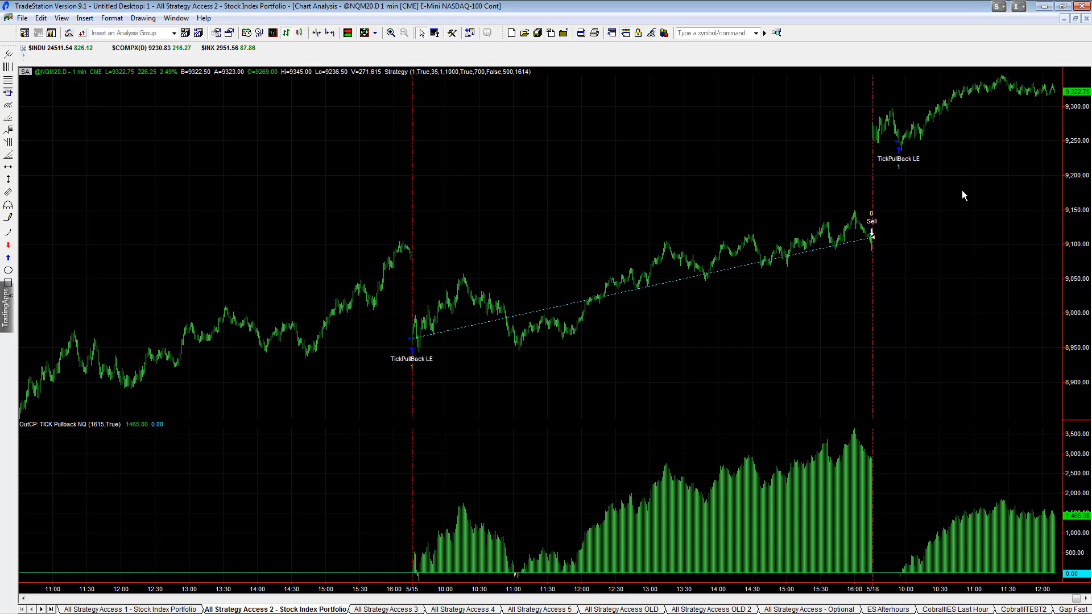
pyautogui.moveTo(958, 125)
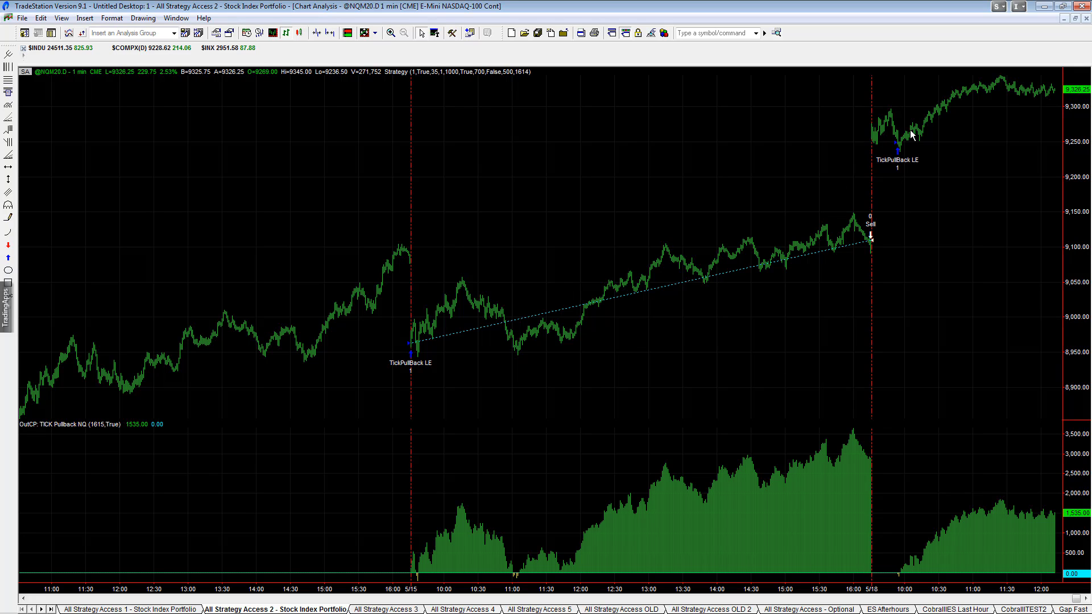
pyautogui.moveTo(1025, 55)
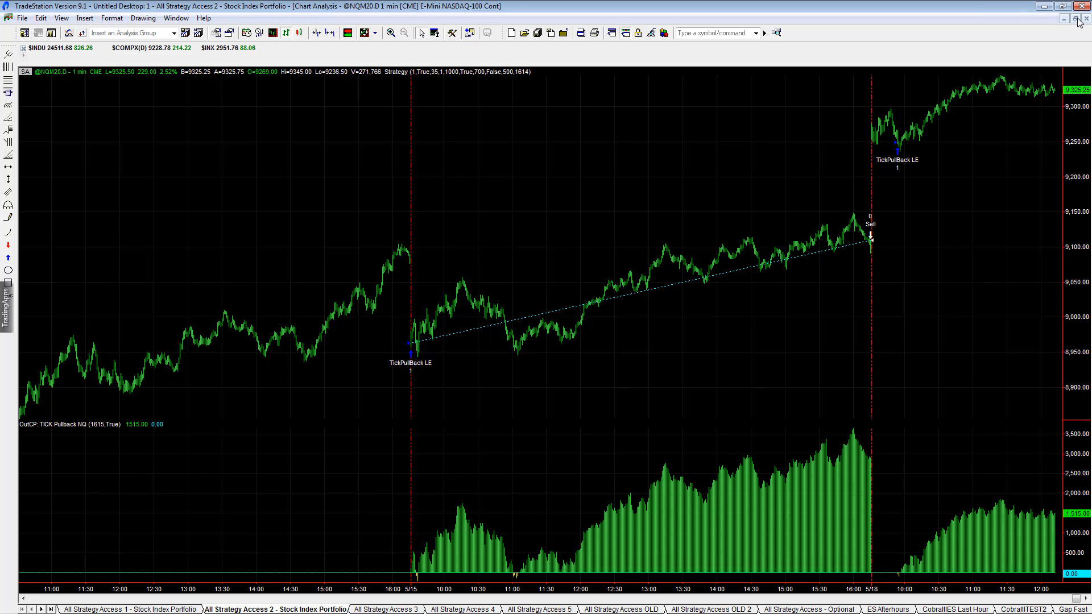
# Return the NQ chart to the grid and maximize the ES 1-min tick pullback chart
pyautogui.click(1075, 7)
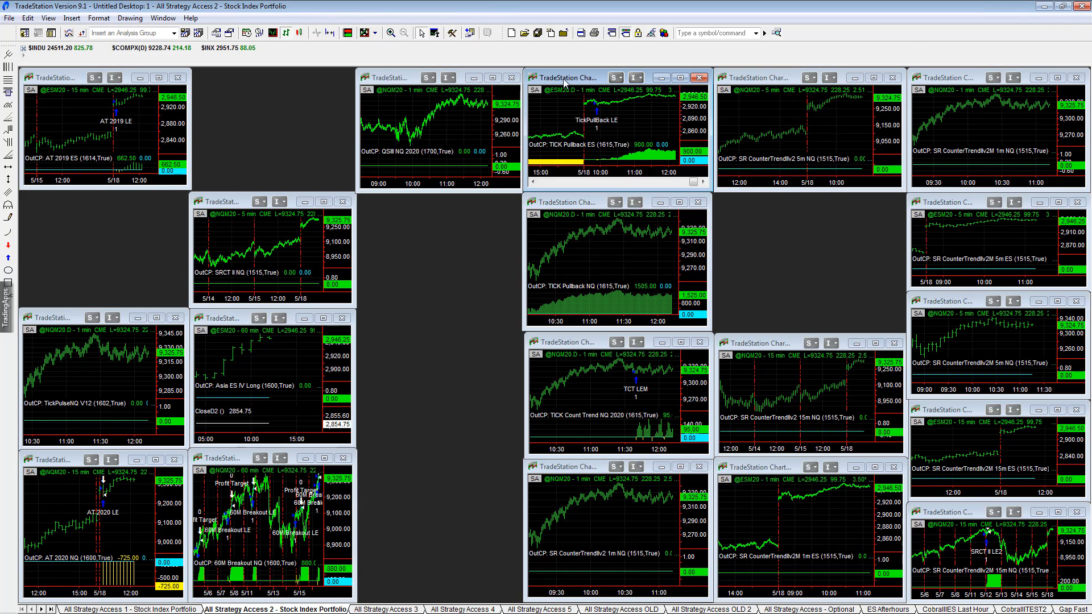
pyautogui.doubleClick(564, 78)
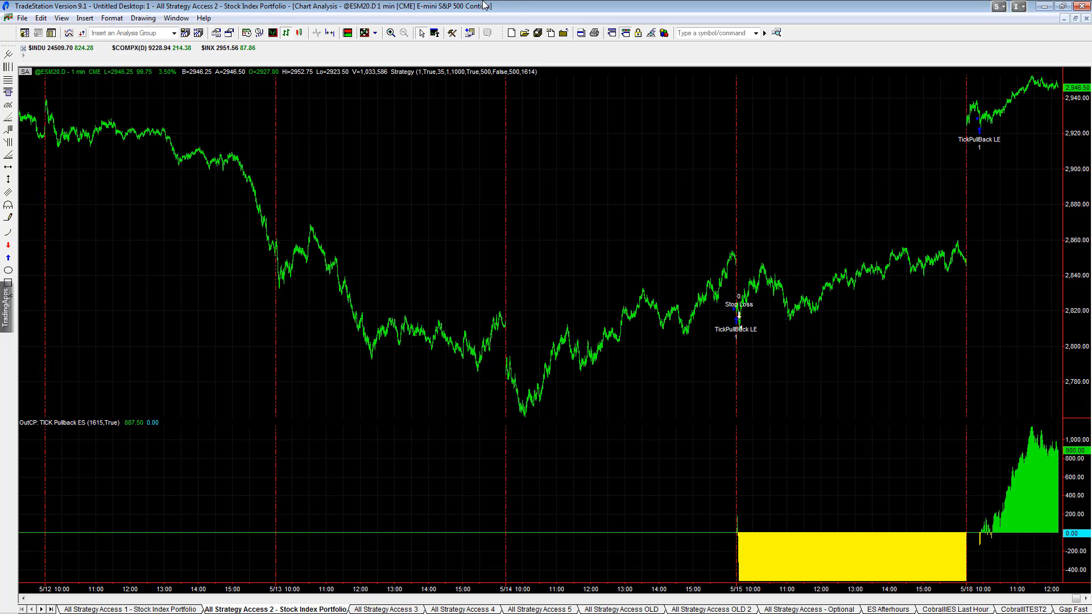
pyautogui.moveTo(300, 27)
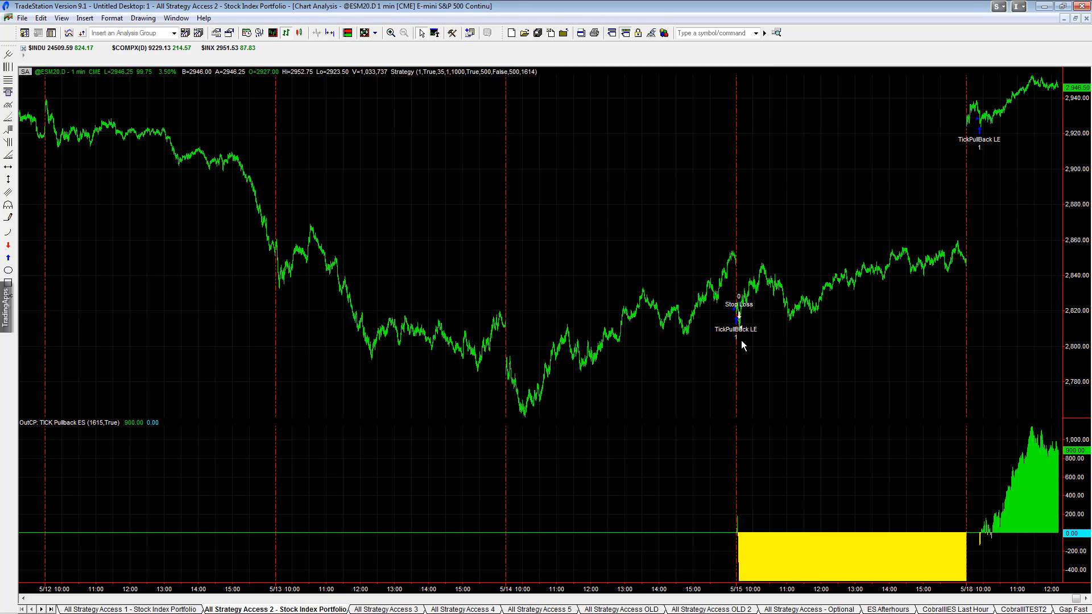
pyautogui.moveTo(743, 350)
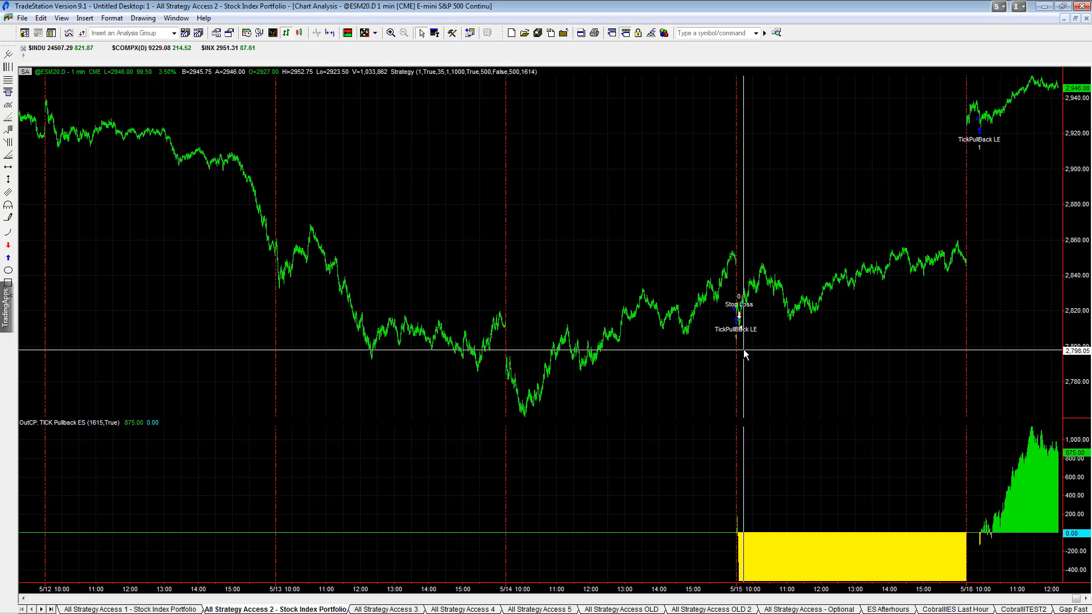
pyautogui.moveTo(945, 102)
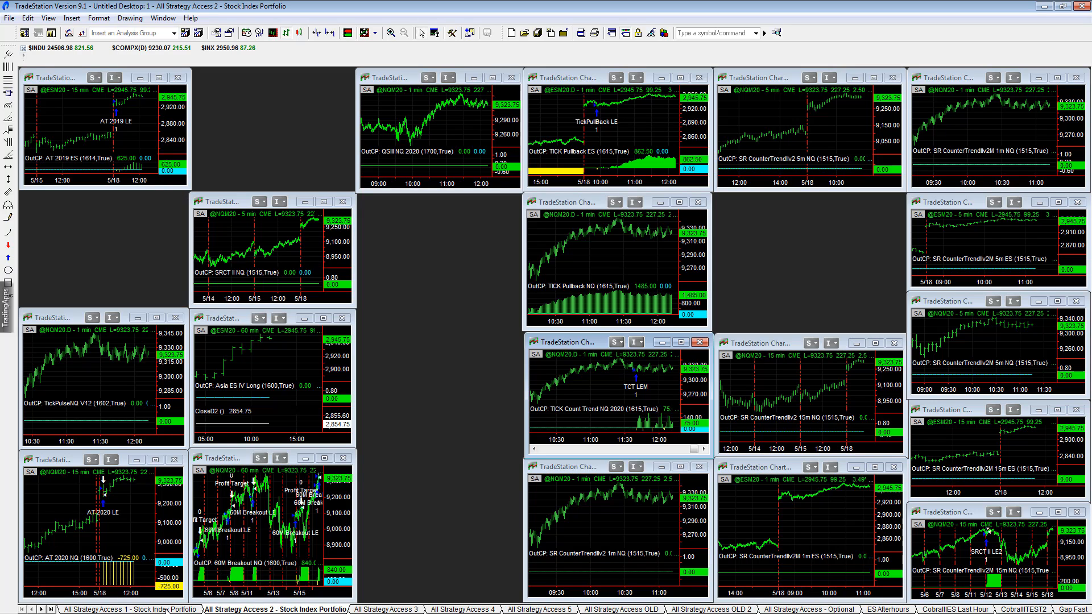
# Switch to the All Strategy Access 1 workspace to view the NightTrader ES chart
pyautogui.click(127, 610)
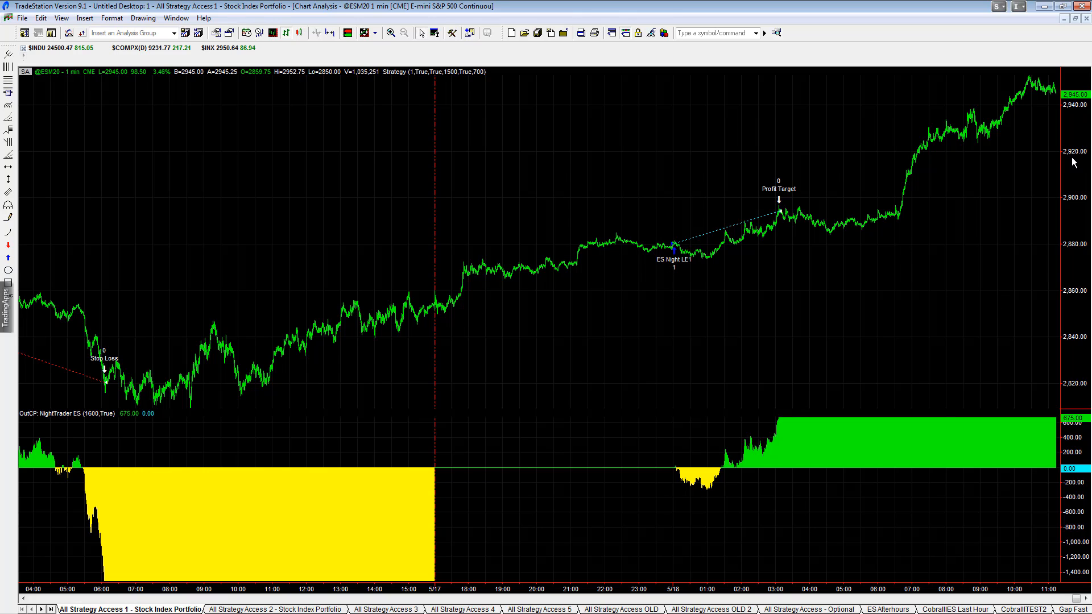
pyautogui.moveTo(766, 126)
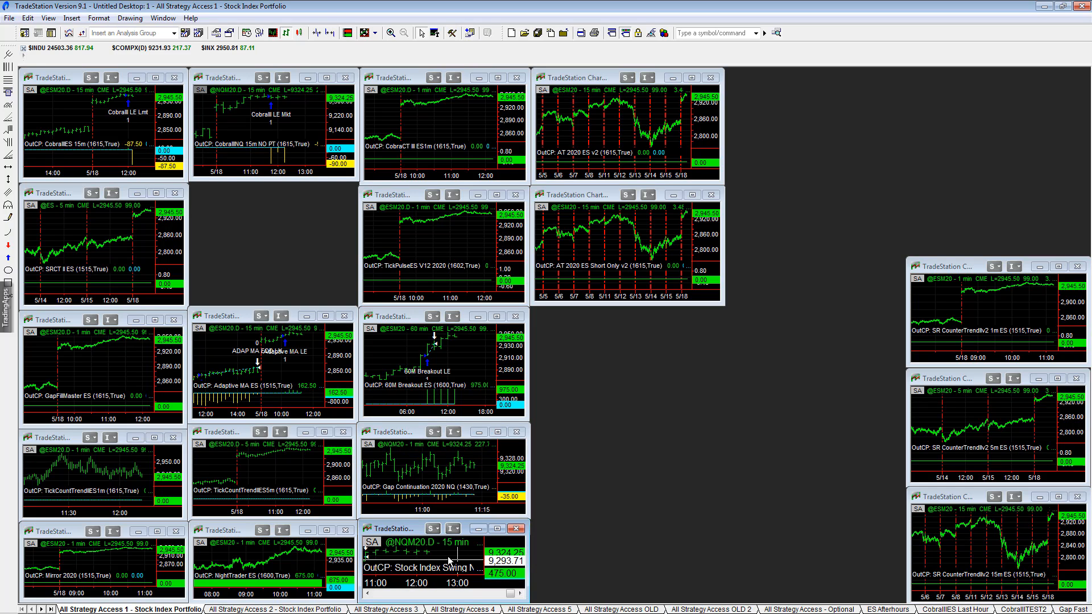
pyautogui.doubleClick(397, 528)
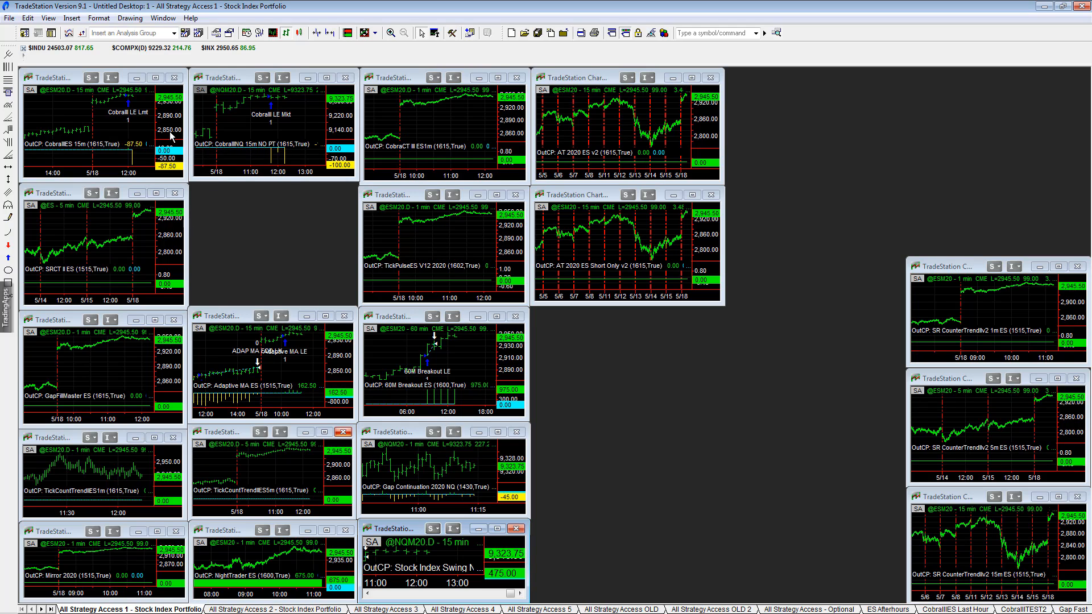
pyautogui.moveTo(564, 254)
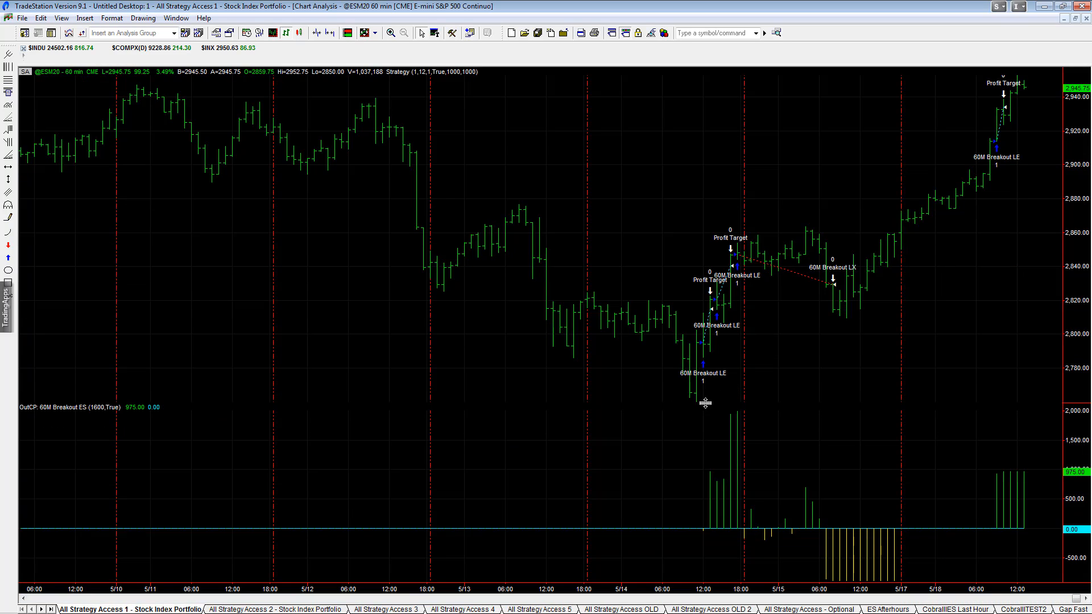
pyautogui.moveTo(826, 334)
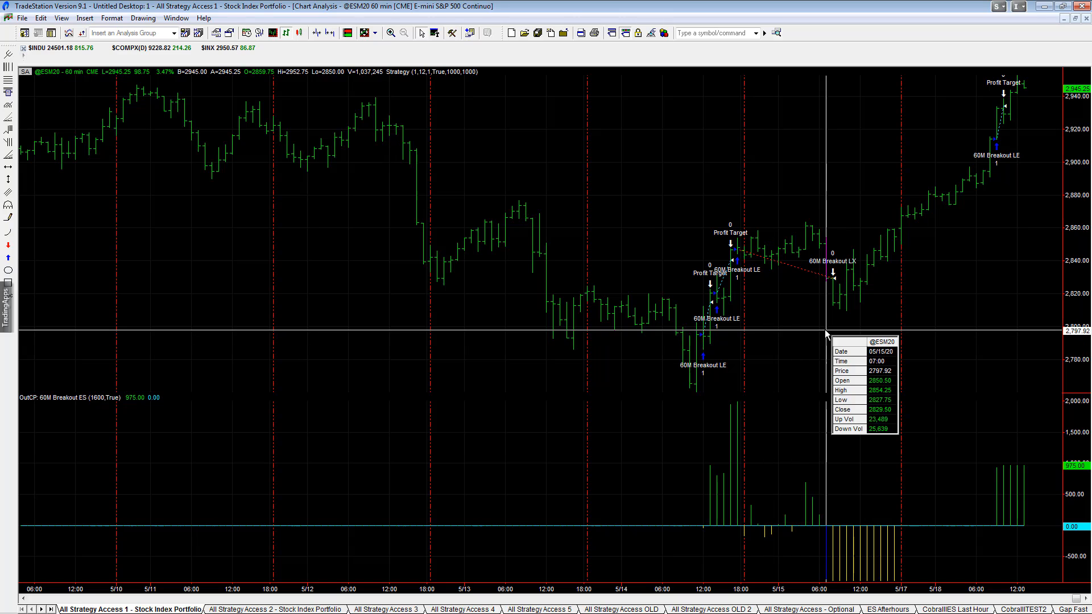
pyautogui.moveTo(850, 61)
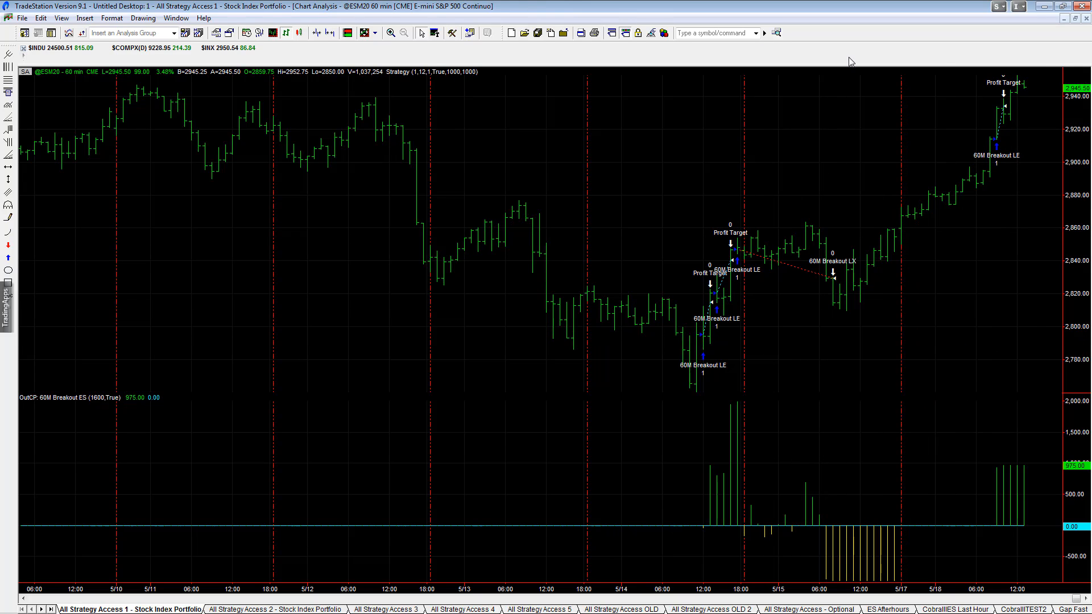